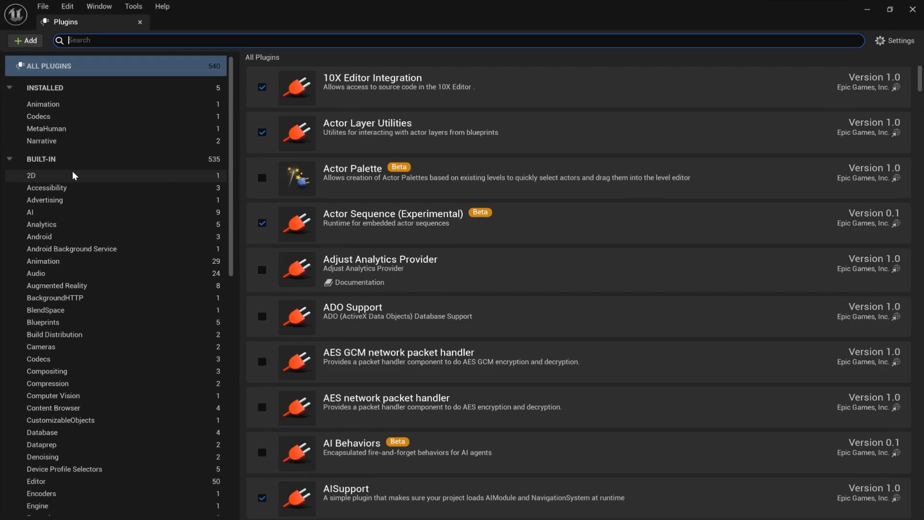
Filter the Plugins window to the installed Narrative plugins to confirm both are enabled.
{"action": "left_click", "coordinate": [42, 141]}
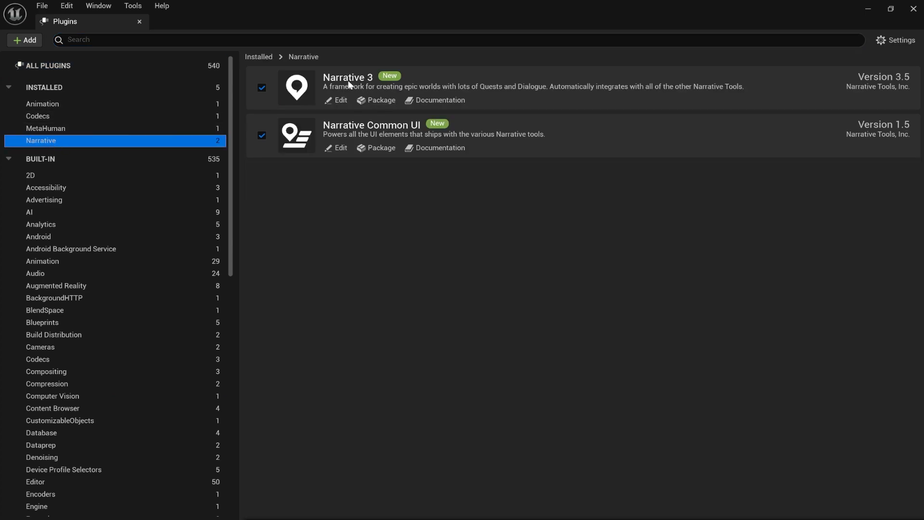
{"action": "mouse_move", "coordinate": [552, 135]}
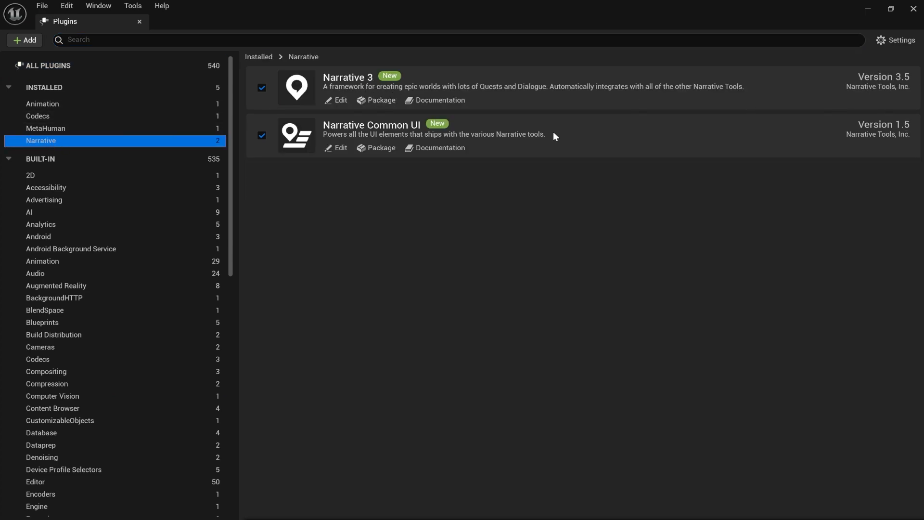
{"action": "mouse_move", "coordinate": [873, 143]}
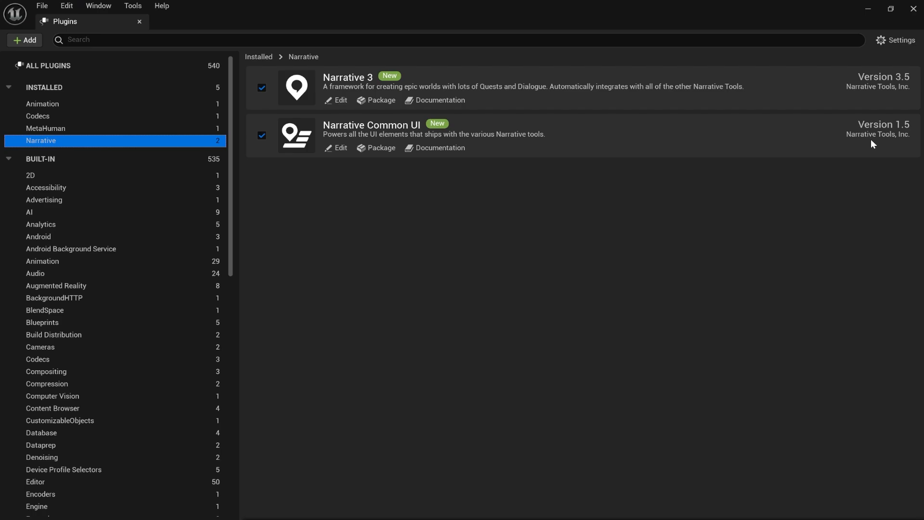
{"action": "mouse_move", "coordinate": [410, 104]}
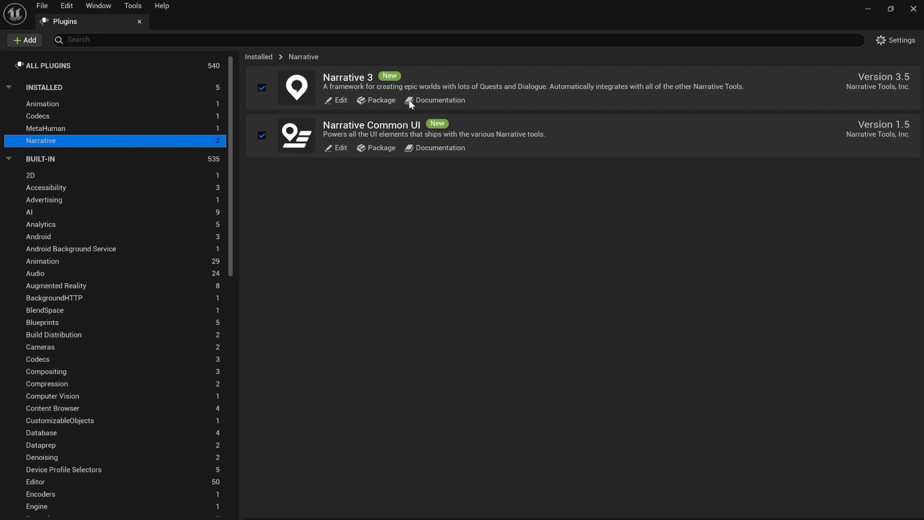
{"action": "mouse_move", "coordinate": [913, 10]}
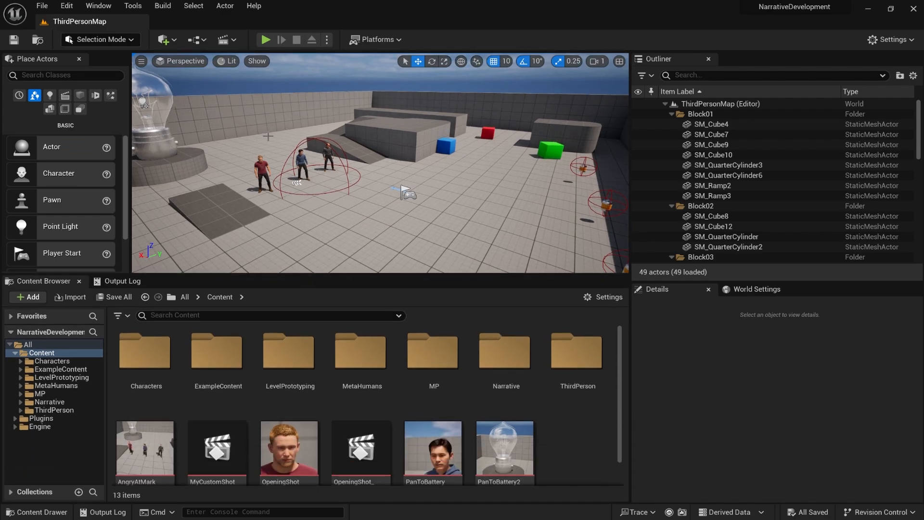
Start Play in Editor and cancel it at the BP_ThirdPersonController compile-error dialog.
{"action": "left_click", "coordinate": [265, 39]}
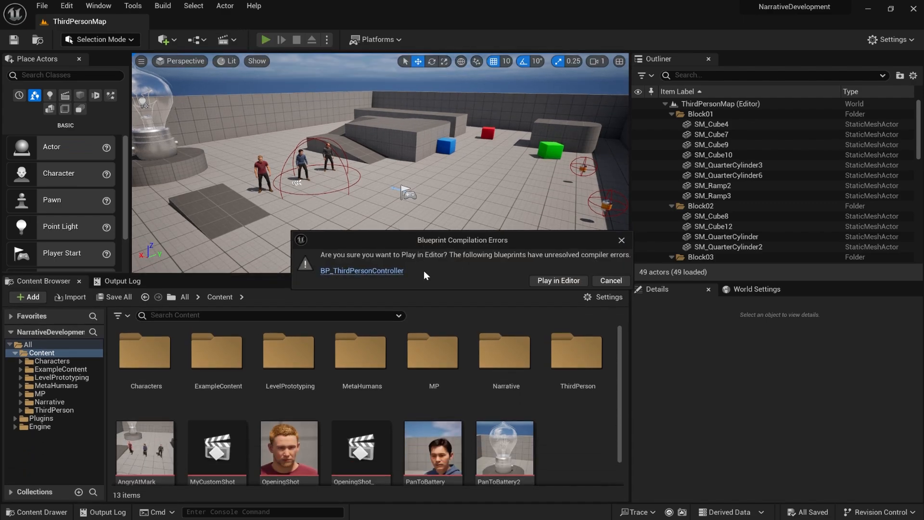
{"action": "mouse_move", "coordinate": [390, 193]}
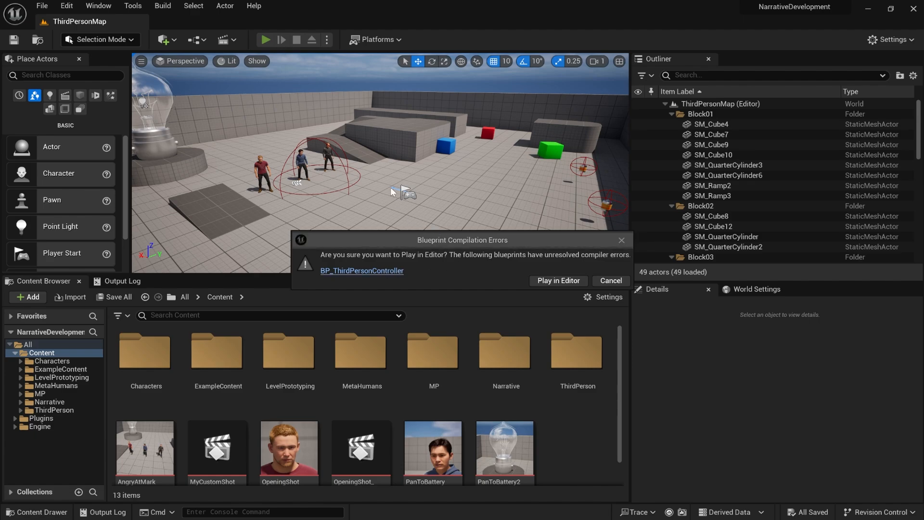
{"action": "left_click", "coordinate": [611, 280]}
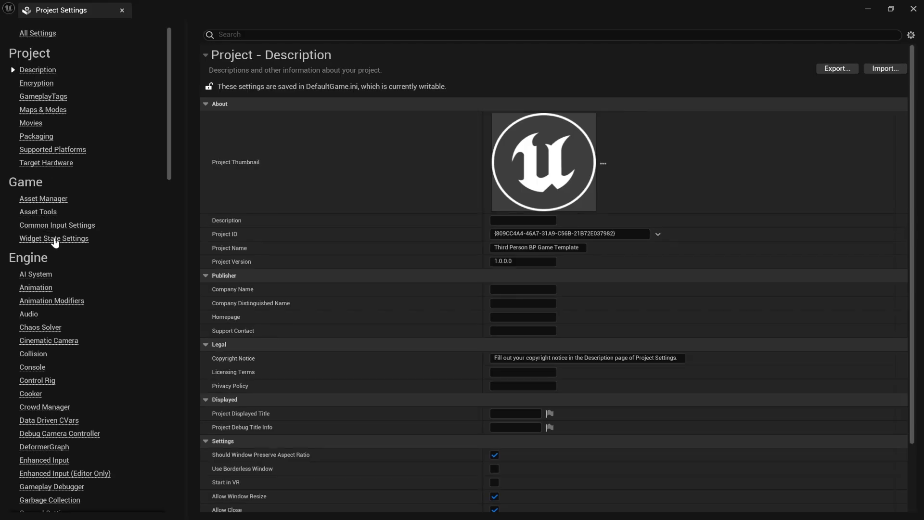
In Common Input Settings choose BP_NarrativeInputData and expand the Windows platform input.
{"action": "left_click", "coordinate": [57, 224]}
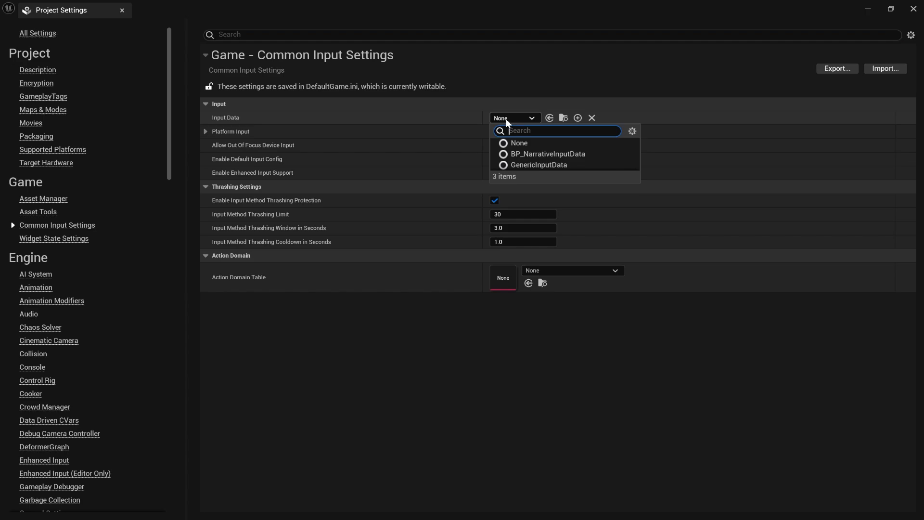
{"action": "left_click", "coordinate": [546, 154]}
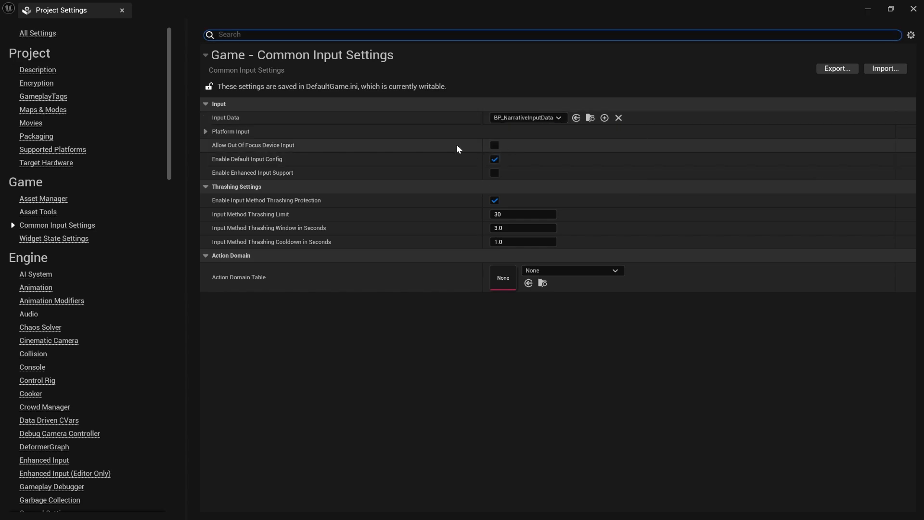
{"action": "left_click", "coordinate": [206, 132]}
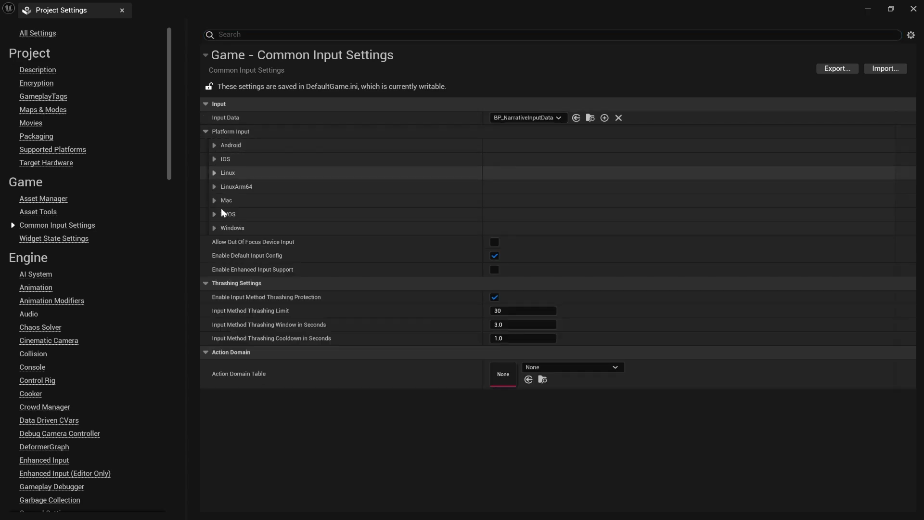
{"action": "left_click", "coordinate": [215, 227]}
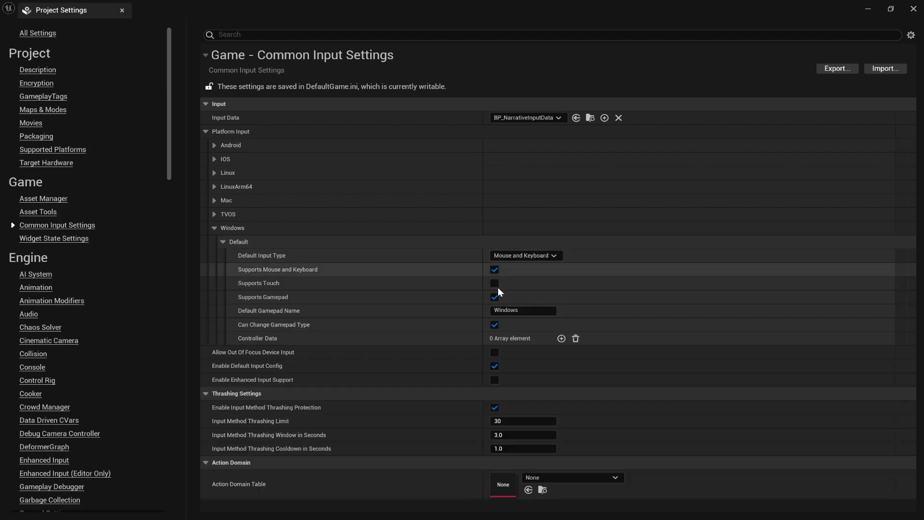
{"action": "mouse_move", "coordinate": [561, 338]}
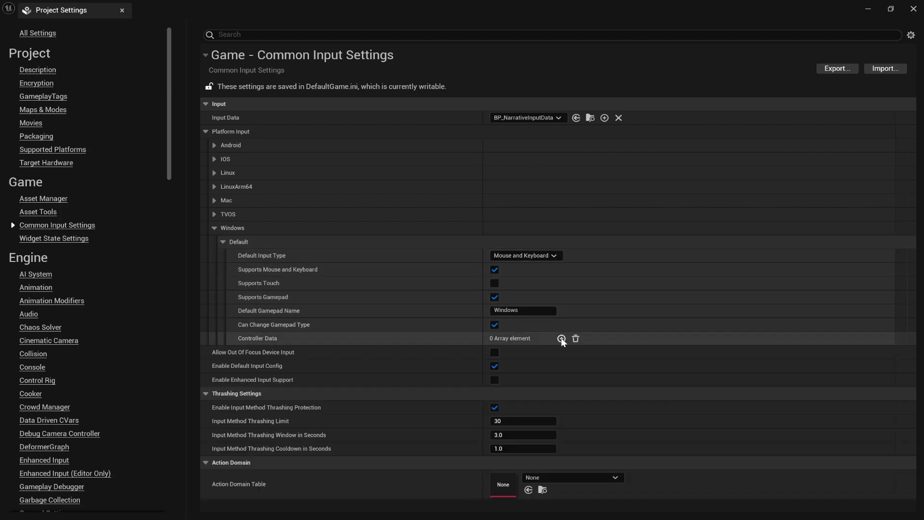
Add Keyboard and Gamepad_Xbox controller data for Windows with gamepad name Generic.
{"action": "left_click", "coordinate": [561, 338]}
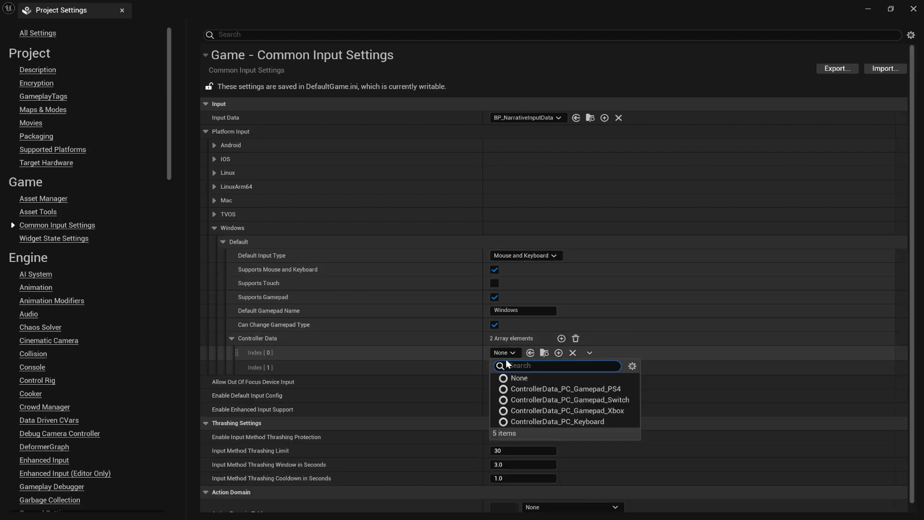
{"action": "left_click", "coordinate": [555, 422]}
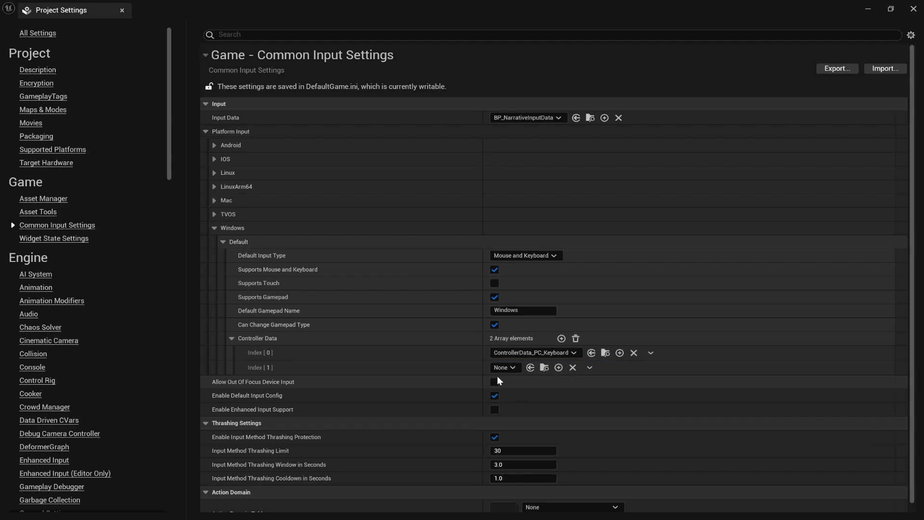
{"action": "left_click", "coordinate": [503, 366]}
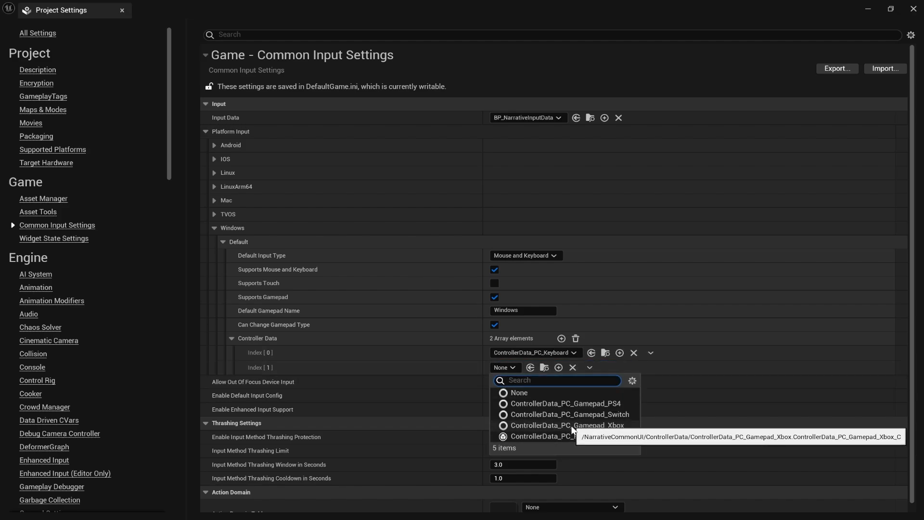
{"action": "left_click", "coordinate": [570, 425]}
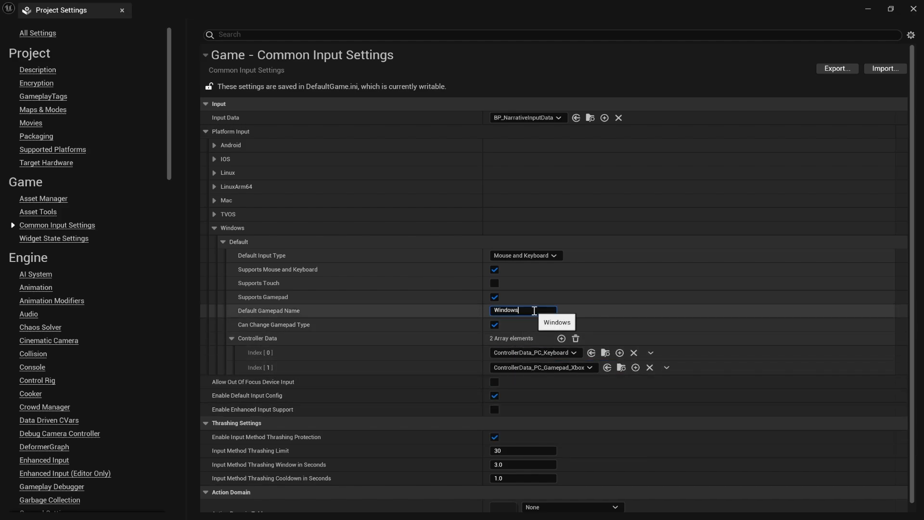
{"action": "type", "text": "Generic"}
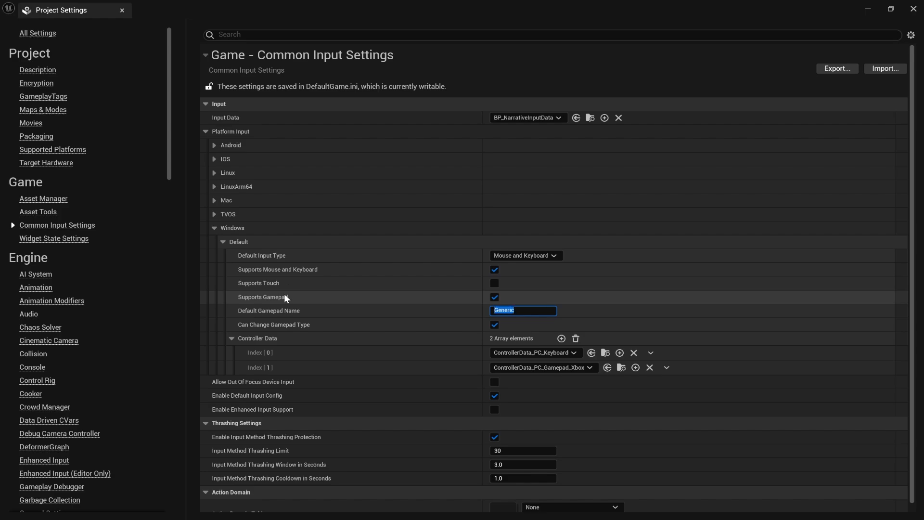
{"action": "mouse_move", "coordinate": [204, 164]}
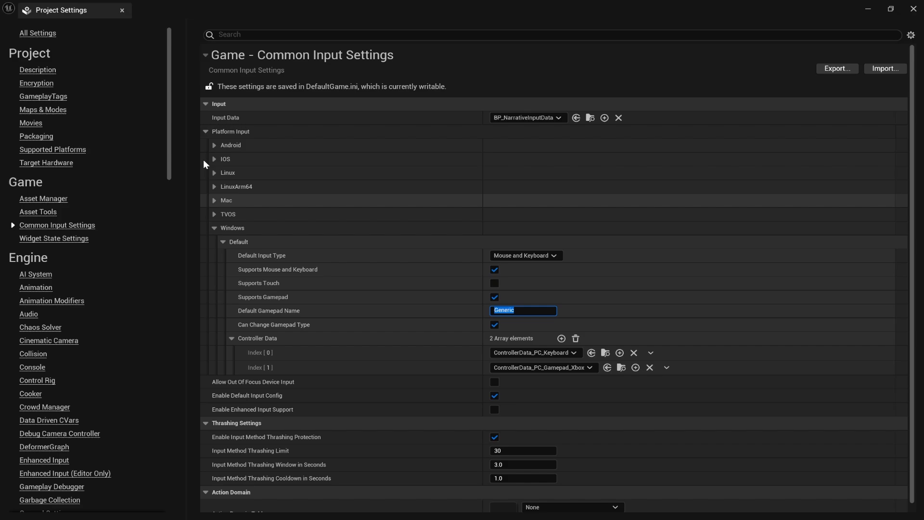
{"action": "left_click", "coordinate": [38, 70]}
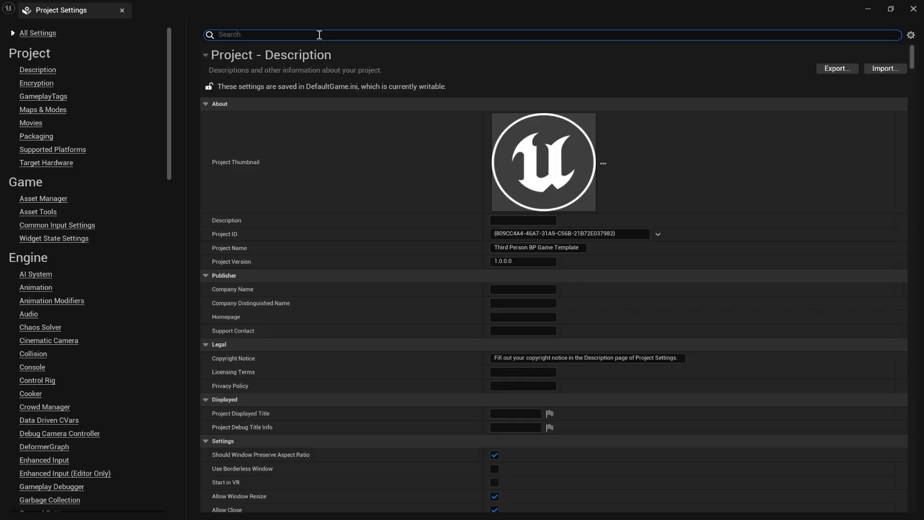
Search the settings for 'viewport', then close Project Settings back to ThirdPersonMap.
{"action": "type", "text": "viewport"}
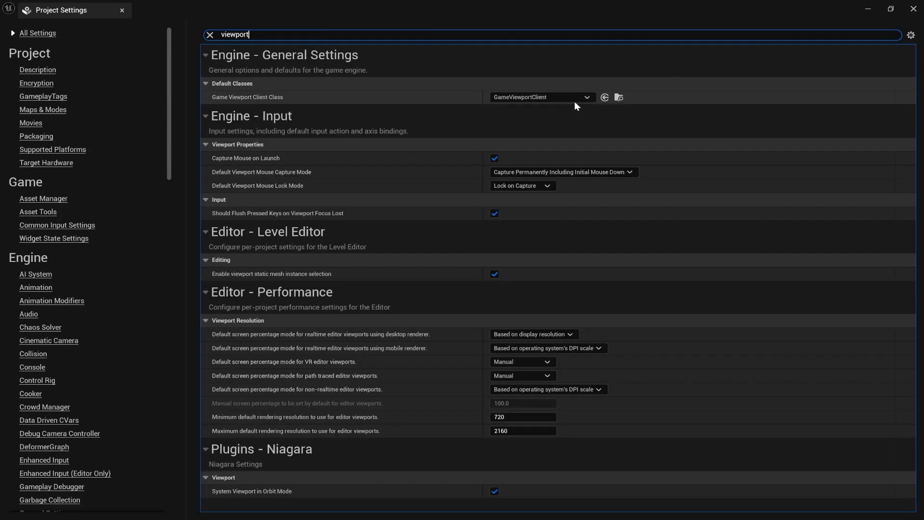
{"action": "mouse_move", "coordinate": [554, 128]}
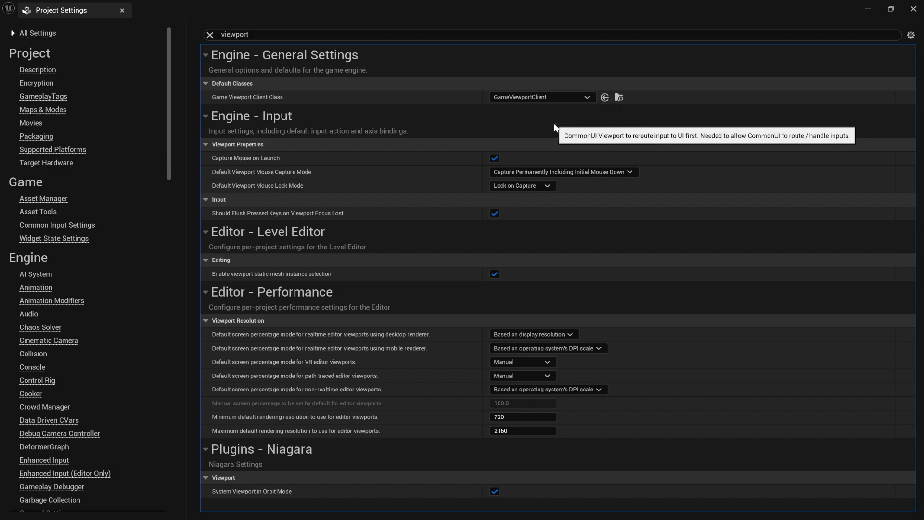
{"action": "left_click", "coordinate": [540, 96]}
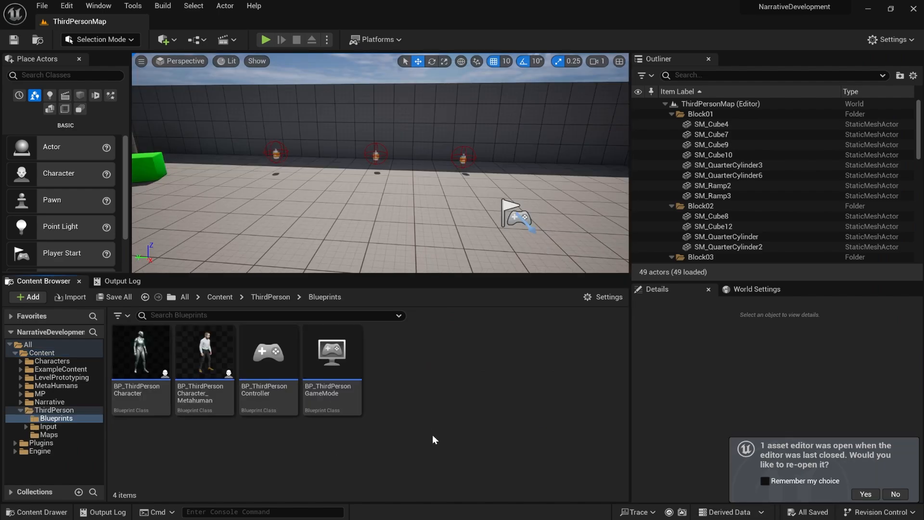
{"action": "mouse_move", "coordinate": [410, 363]}
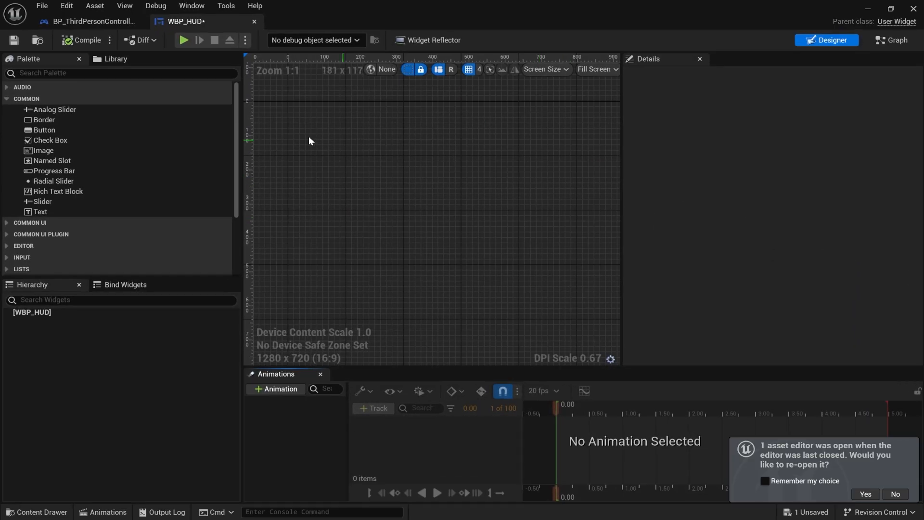
Add WBP_NarrativeHUD from the 'narrative' palette search and wrap it in a Canvas Panel.
{"action": "left_click", "coordinate": [117, 73]}
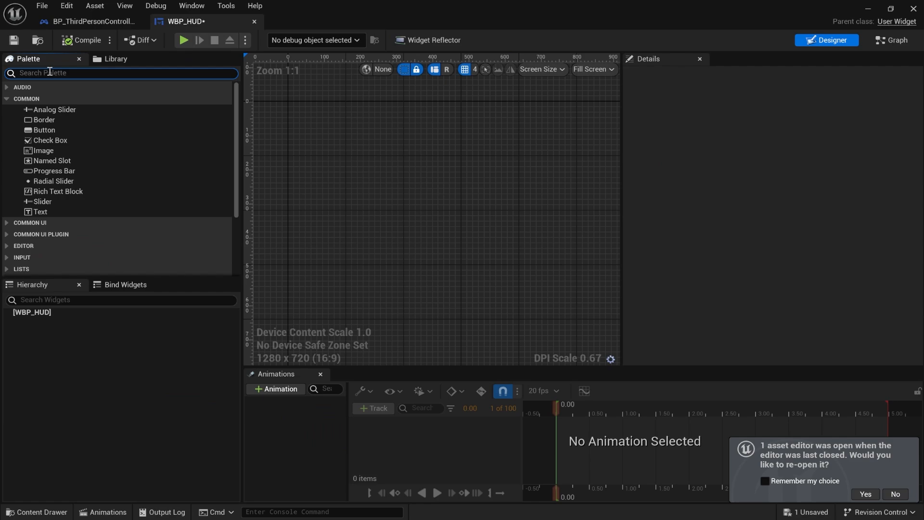
{"action": "type", "text": "narrative"}
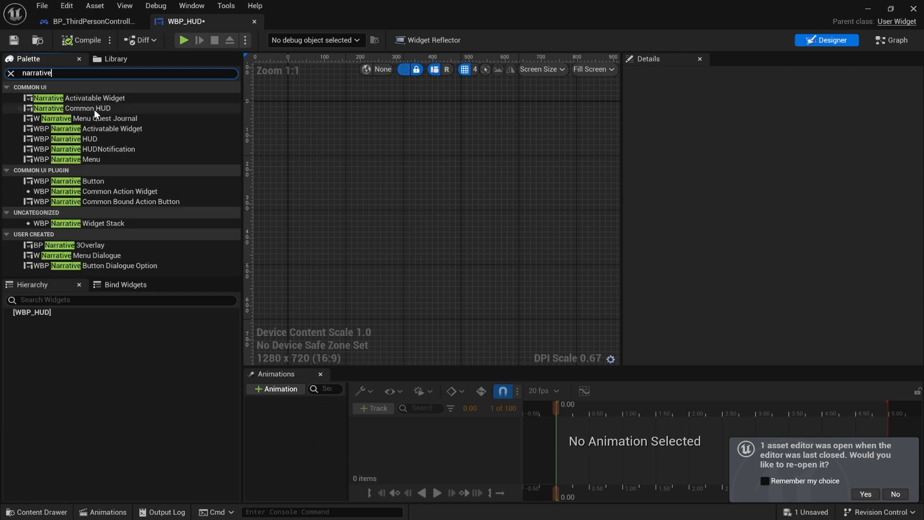
{"action": "mouse_move", "coordinate": [75, 143]}
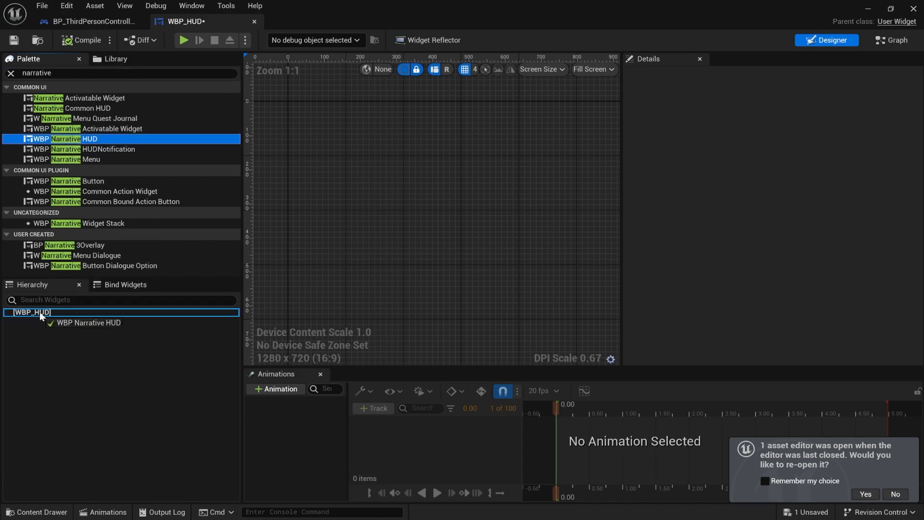
{"action": "left_click", "coordinate": [32, 312]}
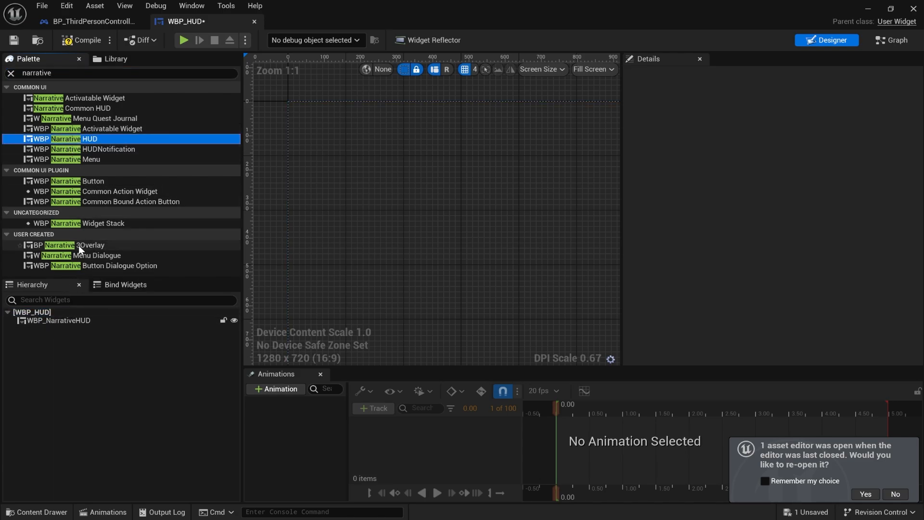
{"action": "left_click", "coordinate": [72, 245]}
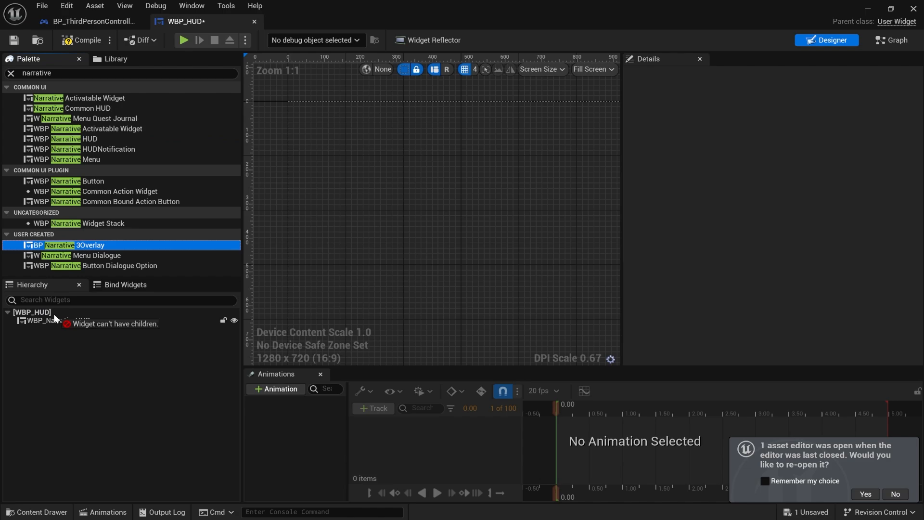
{"action": "mouse_move", "coordinate": [64, 300]}
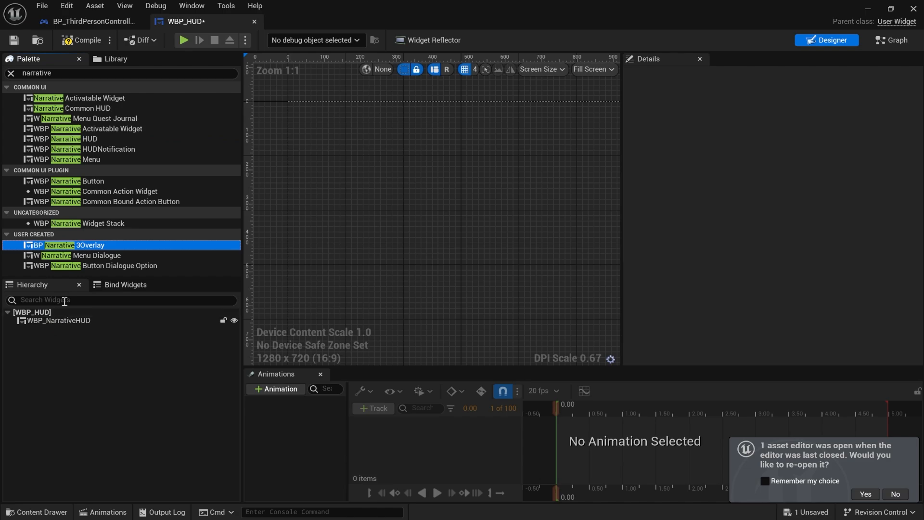
{"action": "left_click", "coordinate": [61, 320]}
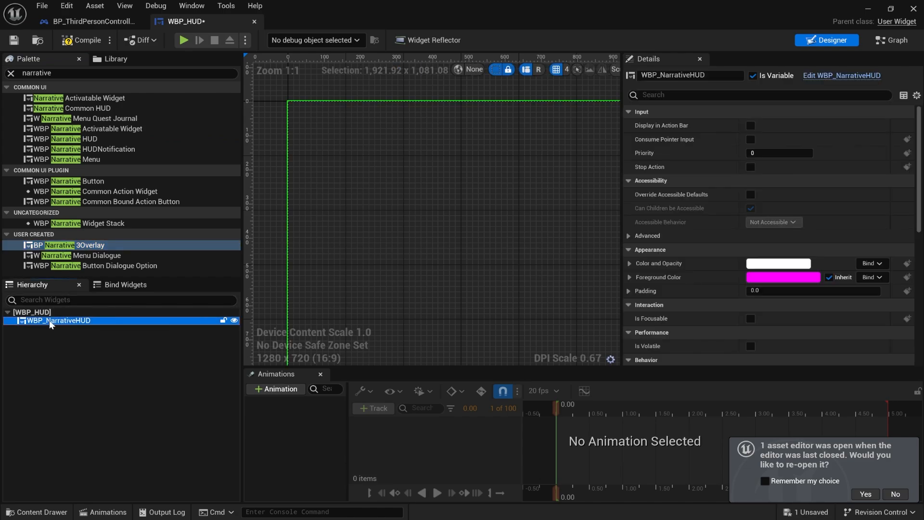
{"action": "right_click", "coordinate": [57, 319]}
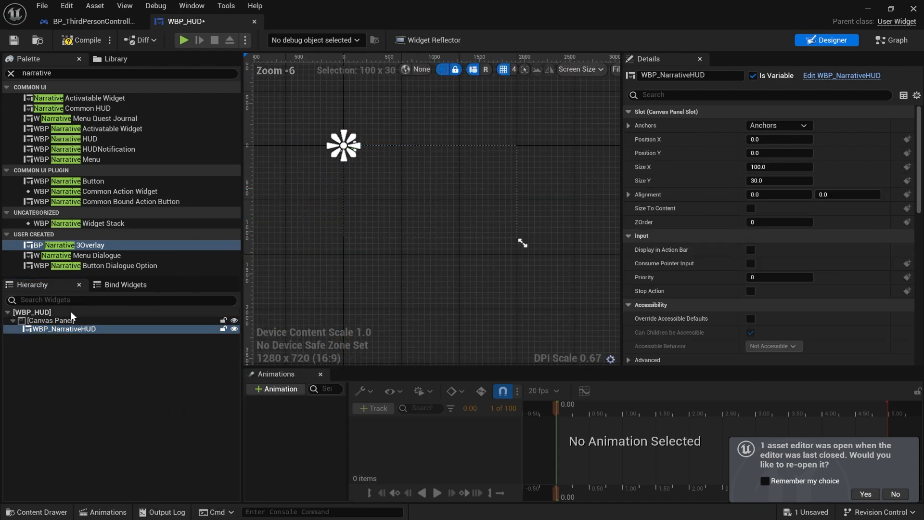
Anchor the Narrative HUD to fill the screen and add BP_Narrative3Overlay inside the canvas.
{"action": "left_click", "coordinate": [64, 329]}
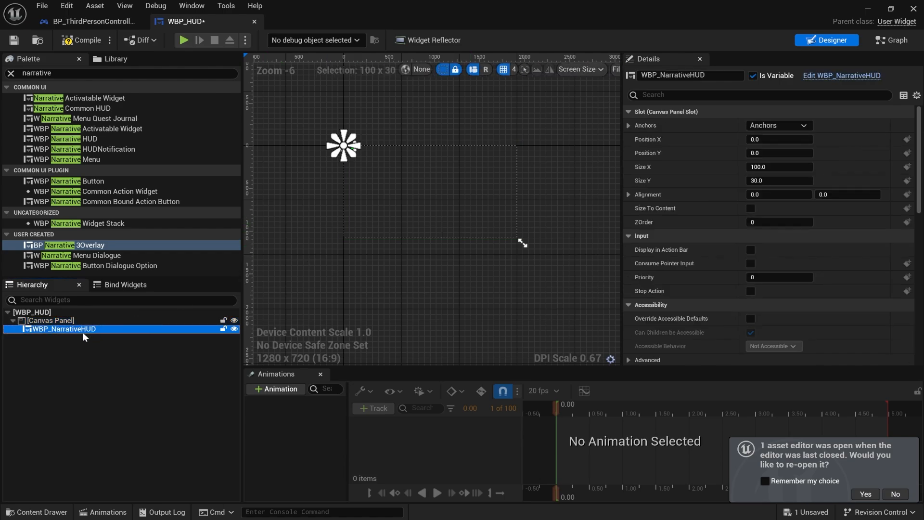
{"action": "left_click", "coordinate": [778, 125]}
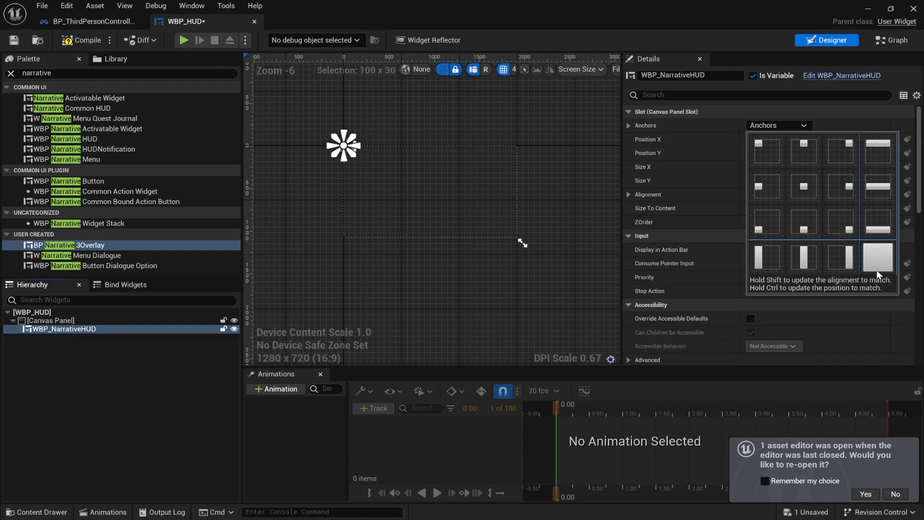
{"action": "left_click", "coordinate": [878, 257]}
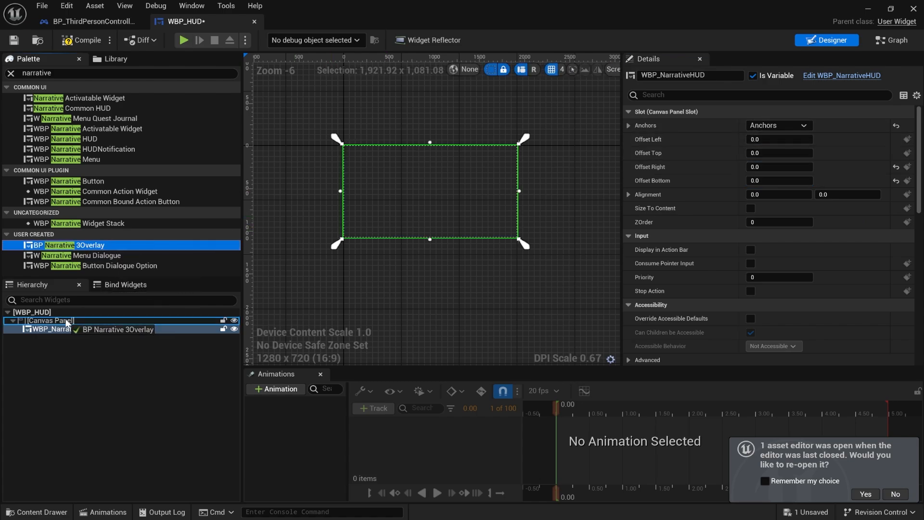
{"action": "left_click", "coordinate": [58, 328]}
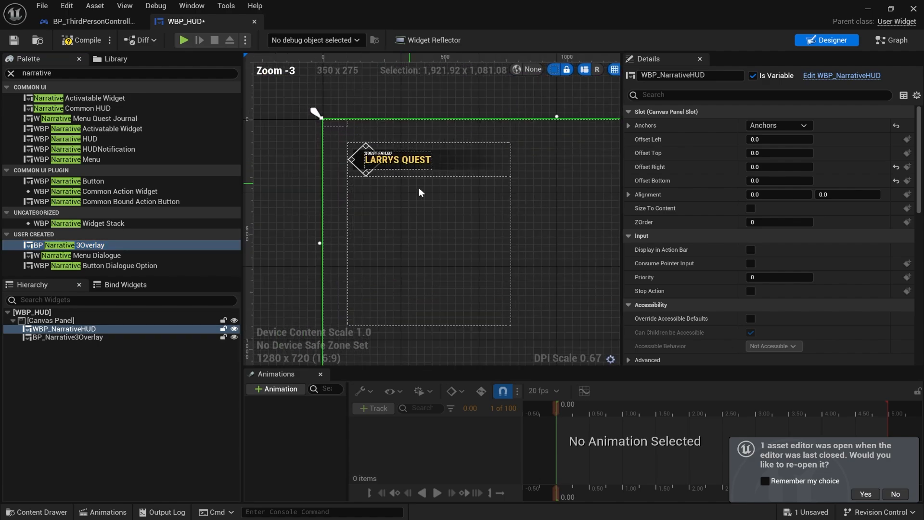
{"action": "left_click", "coordinate": [67, 337]}
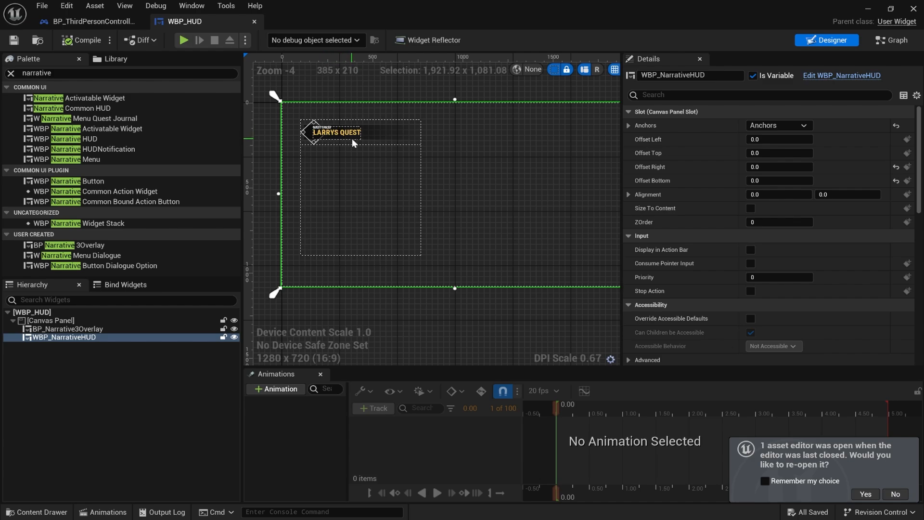
{"action": "left_click", "coordinate": [68, 329]}
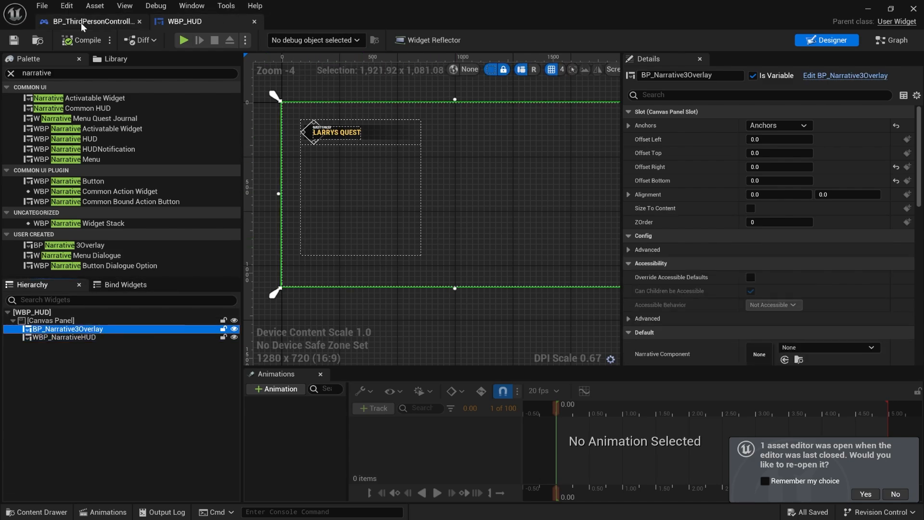
Make the controller's Create Widget node construct WBP_HUD and name the variable HUD.
{"action": "left_click", "coordinate": [92, 21]}
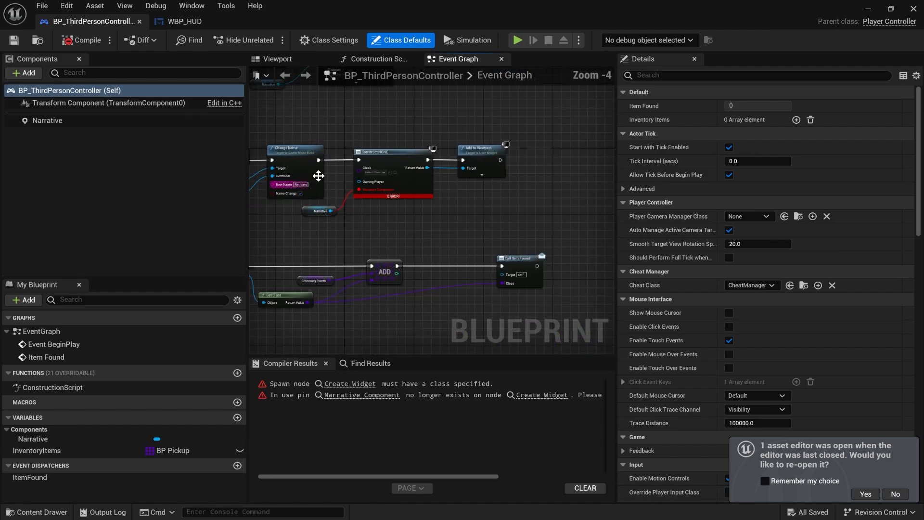
{"action": "left_click", "coordinate": [407, 171]}
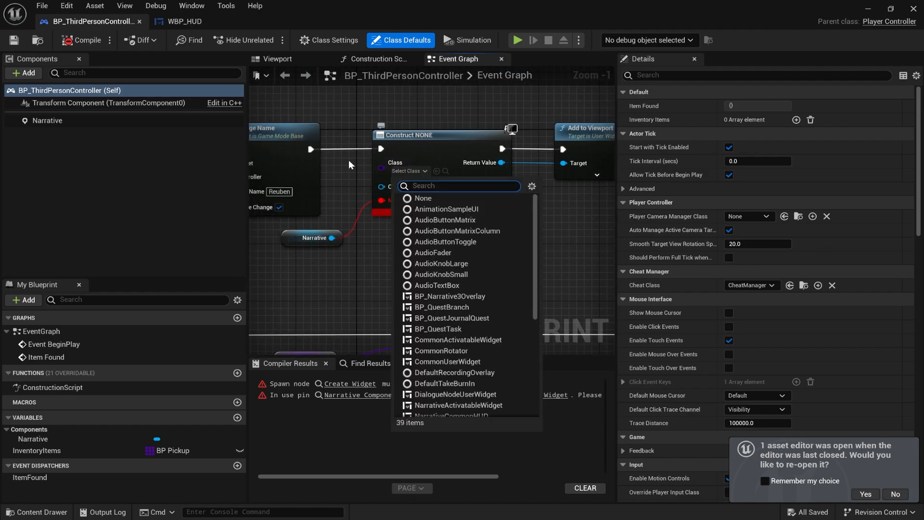
{"action": "type", "text": "wbp"}
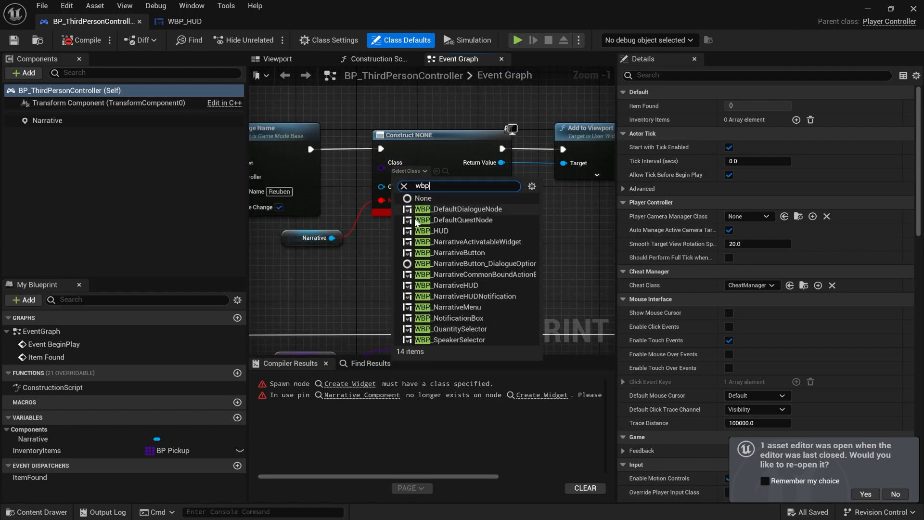
{"action": "left_click", "coordinate": [433, 230]}
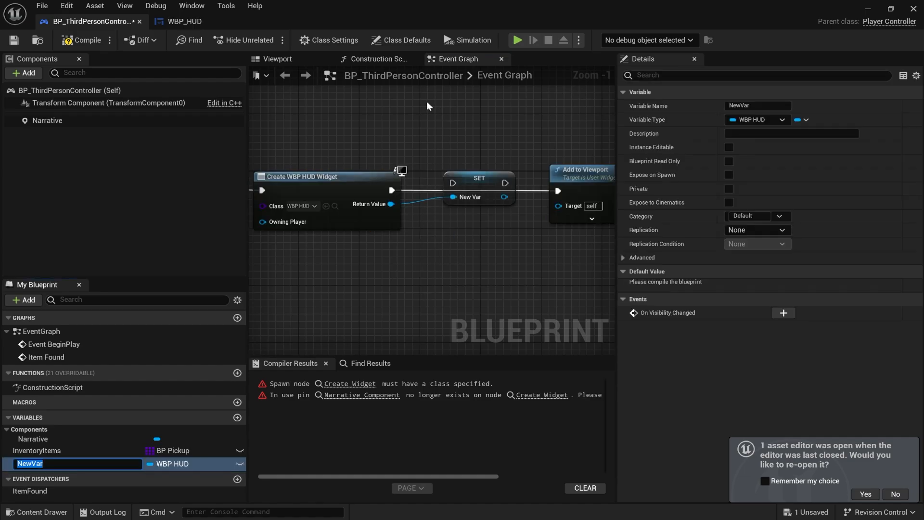
{"action": "type", "text": "HUD"}
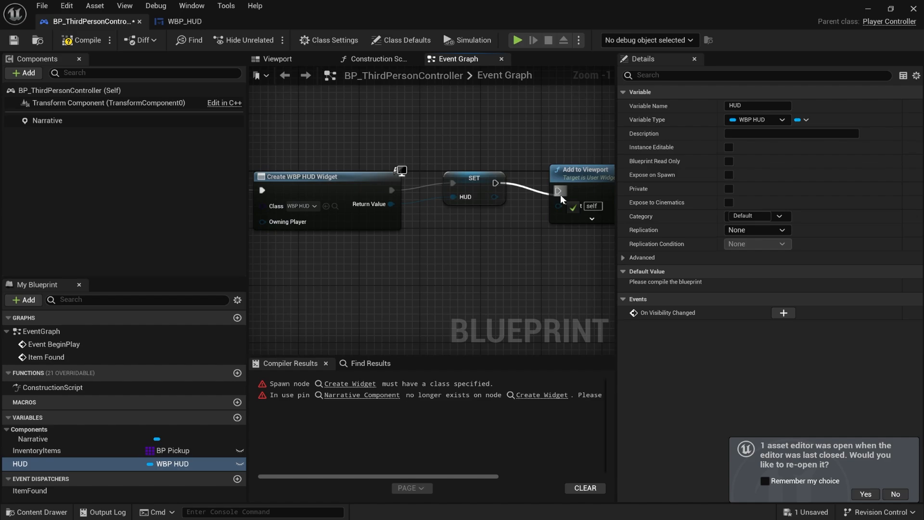
Compile BP_ThirdPersonController until the Compiler Results report success.
{"action": "left_click", "coordinate": [86, 40]}
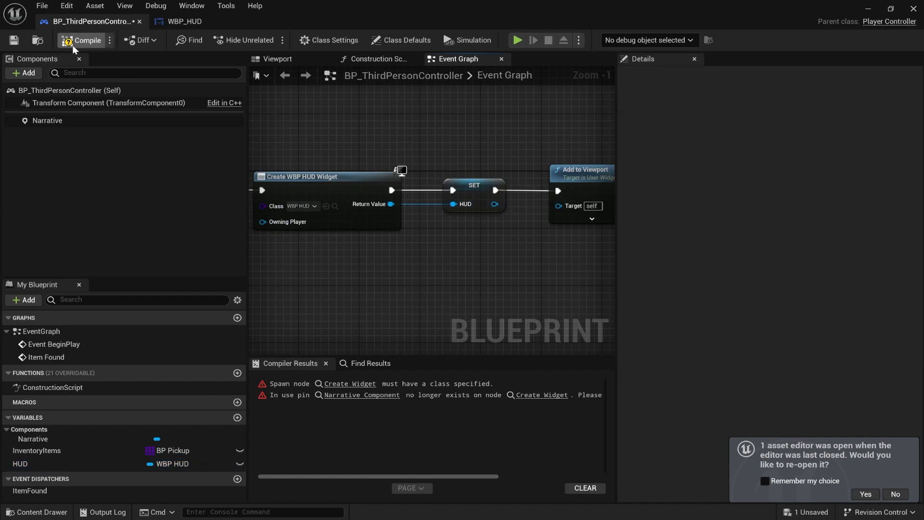
{"action": "left_click", "coordinate": [87, 40]}
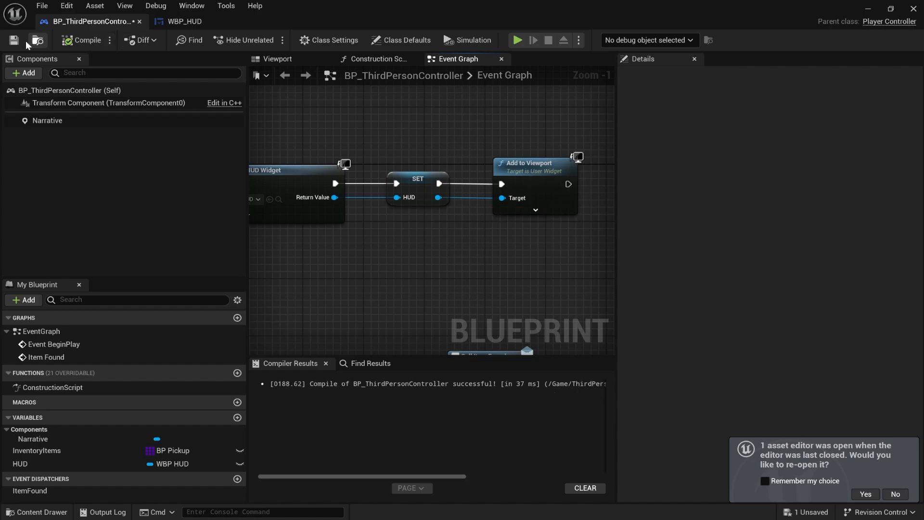
{"action": "scroll", "scroll_direction": "down", "scroll_amount": 3}
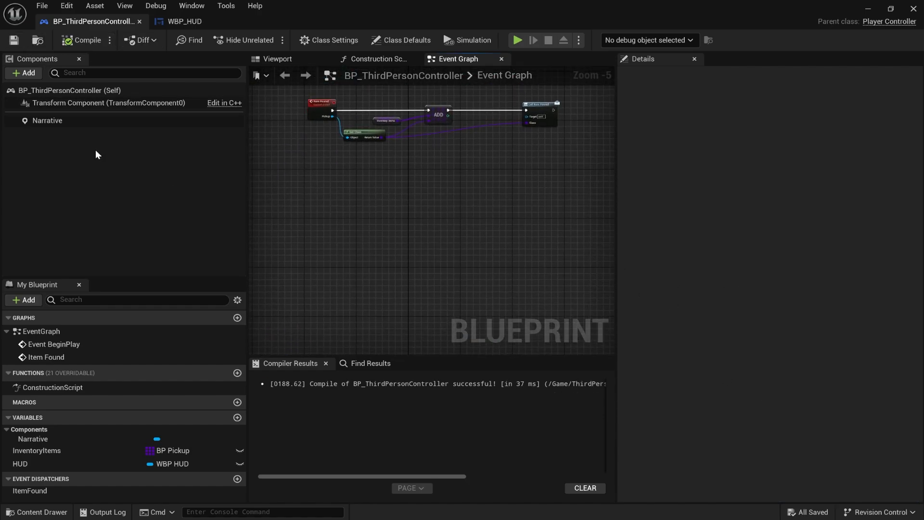
Add an On Dialogue Began event handler from the Narrative component.
{"action": "left_click", "coordinate": [47, 121]}
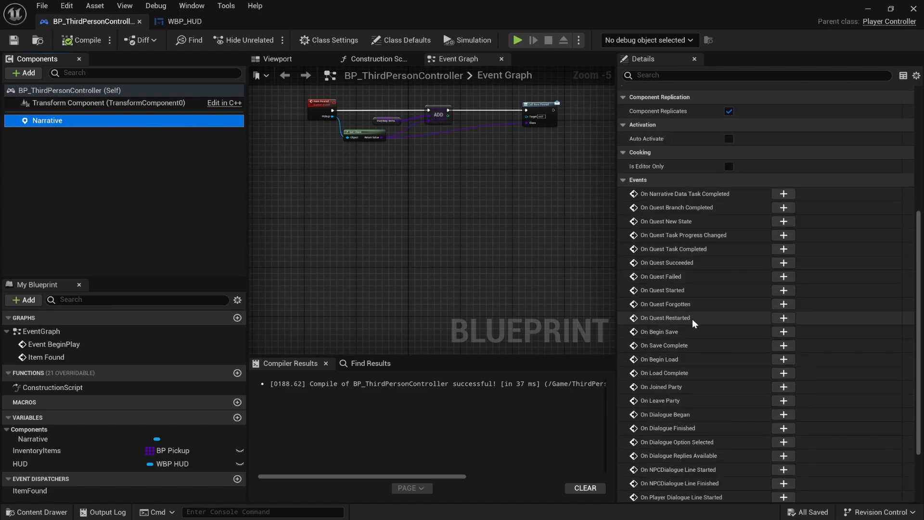
{"action": "scroll", "scroll_direction": "down", "scroll_amount": 3}
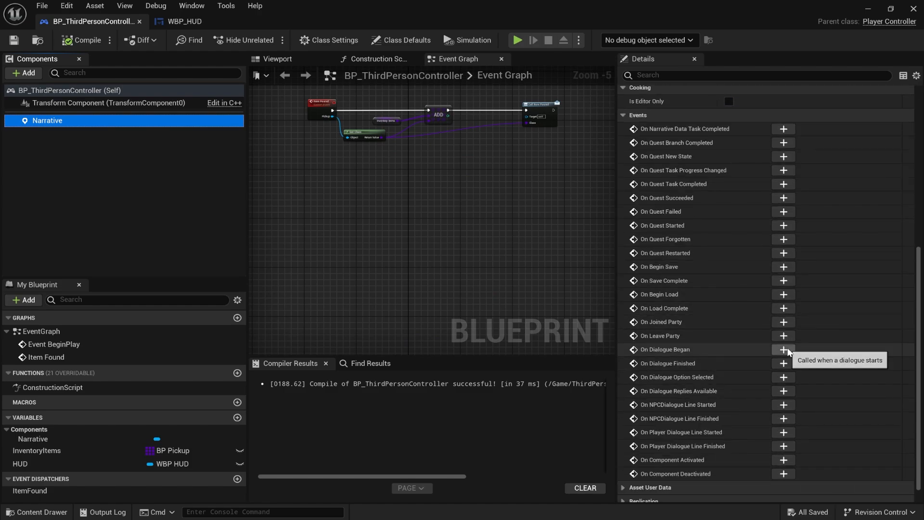
{"action": "left_click", "coordinate": [783, 348]}
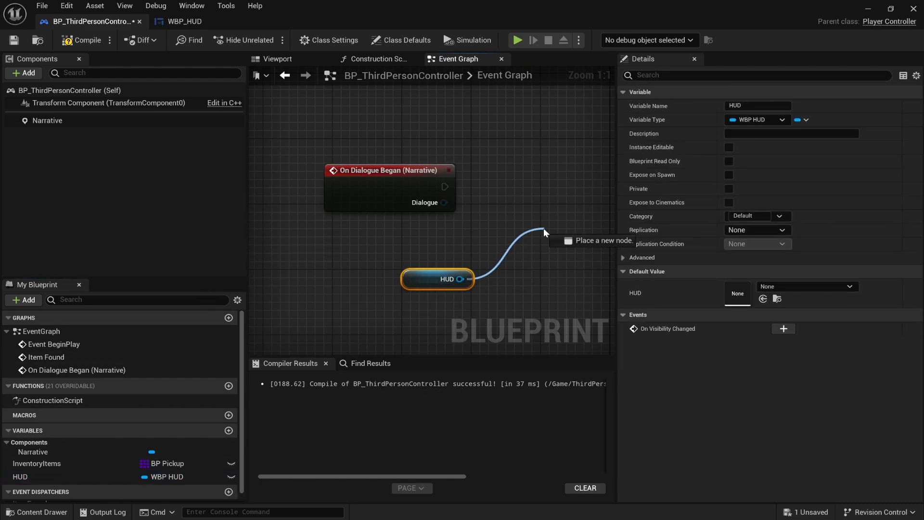
{"action": "mouse_move", "coordinate": [517, 197]}
{"action": "type", "text": "open men"}
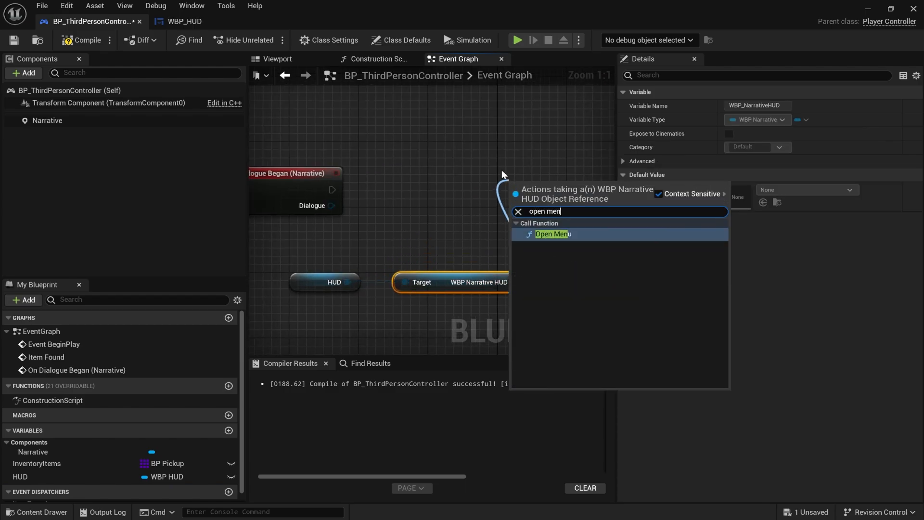
Call Open Menu on the HUD with the dialogue menu widget class wired to the event.
{"action": "left_click", "coordinate": [552, 234]}
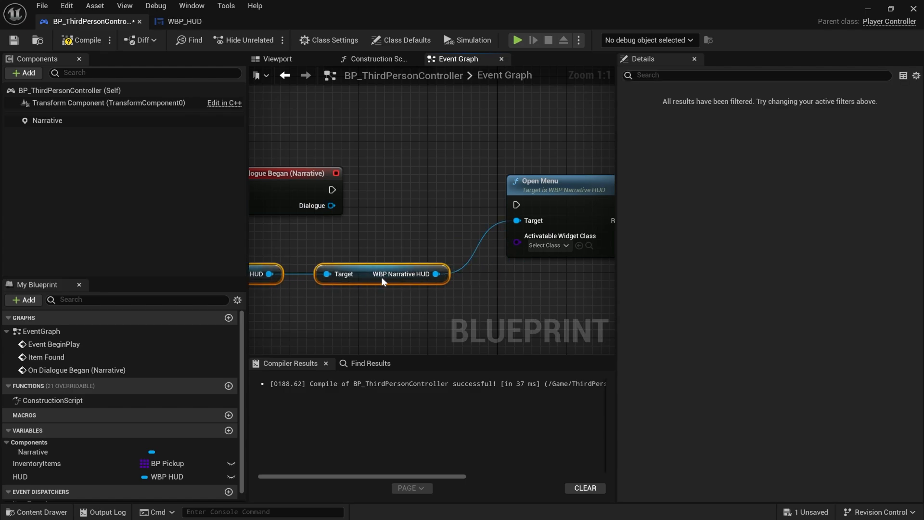
{"action": "left_click", "coordinate": [547, 245]}
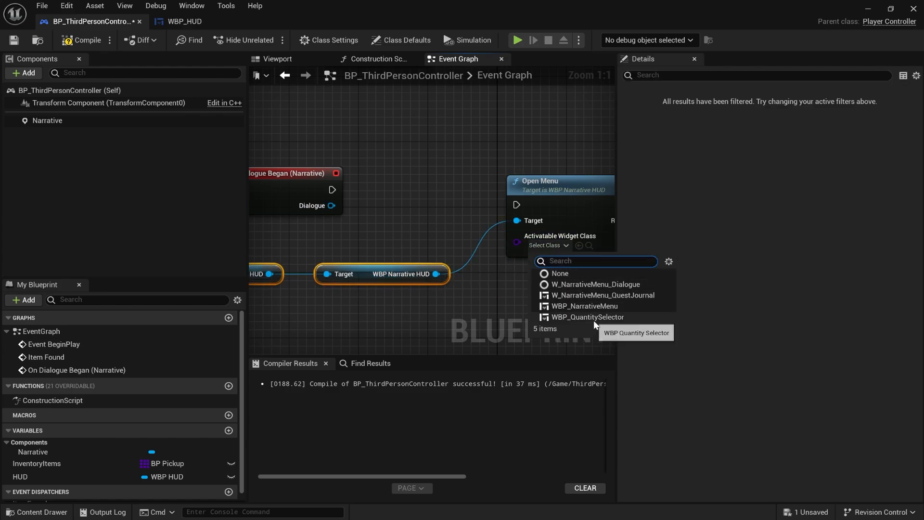
{"action": "mouse_move", "coordinate": [595, 305]}
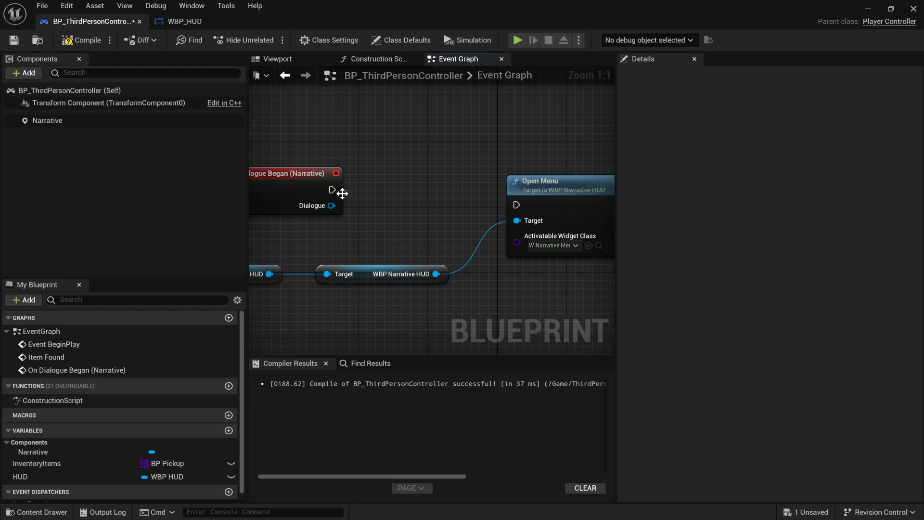
{"action": "scroll", "scroll_direction": "down", "scroll_amount": 3}
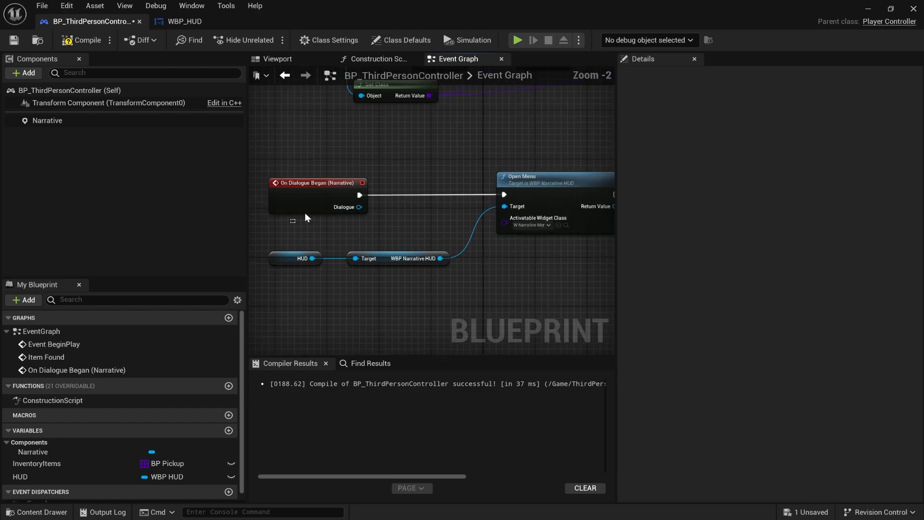
{"action": "left_click", "coordinate": [555, 201]}
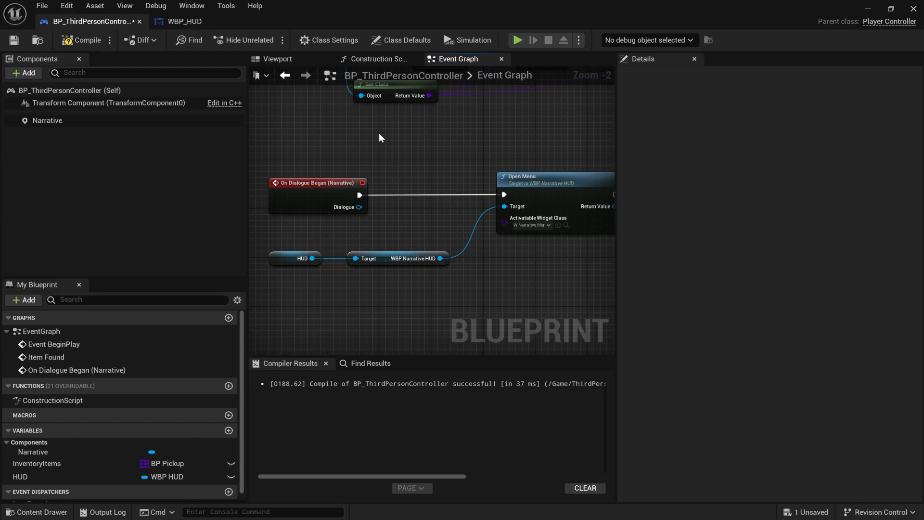
{"action": "left_click", "coordinate": [84, 41]}
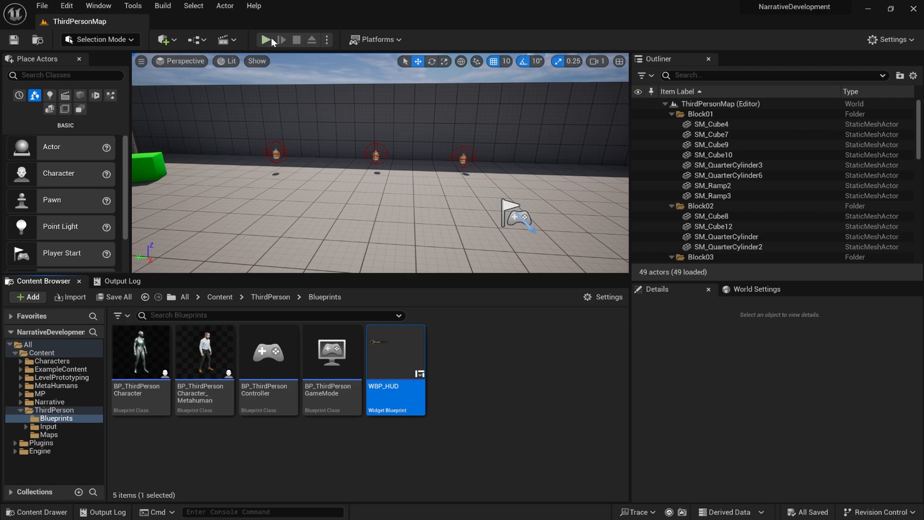
Play the level to see the dialogue with Skip, Accept and Back prompts, then stop the test.
{"action": "left_click", "coordinate": [264, 39]}
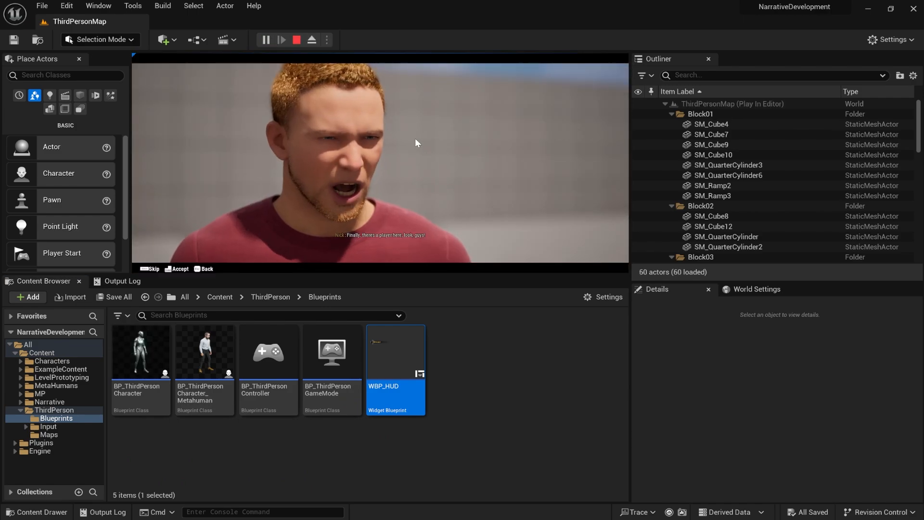
{"action": "left_click", "coordinate": [264, 39]}
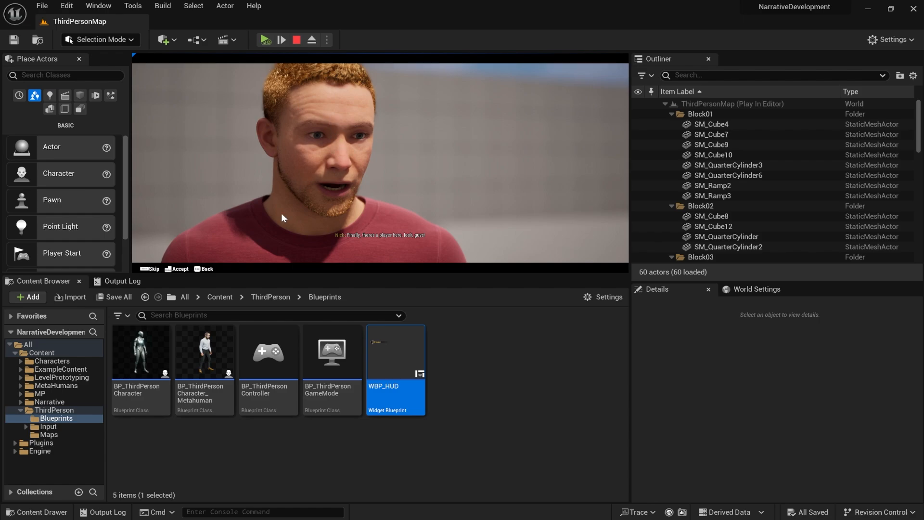
{"action": "mouse_move", "coordinate": [197, 272]}
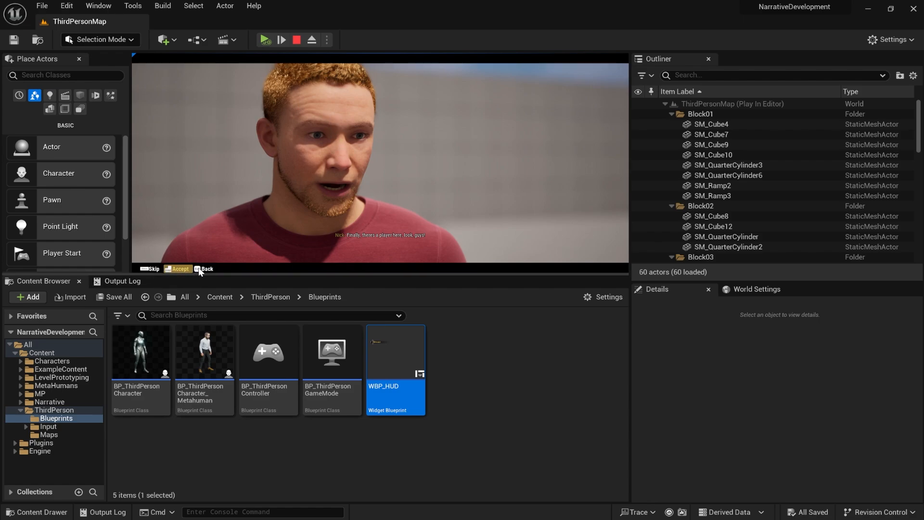
{"action": "mouse_move", "coordinate": [395, 203]}
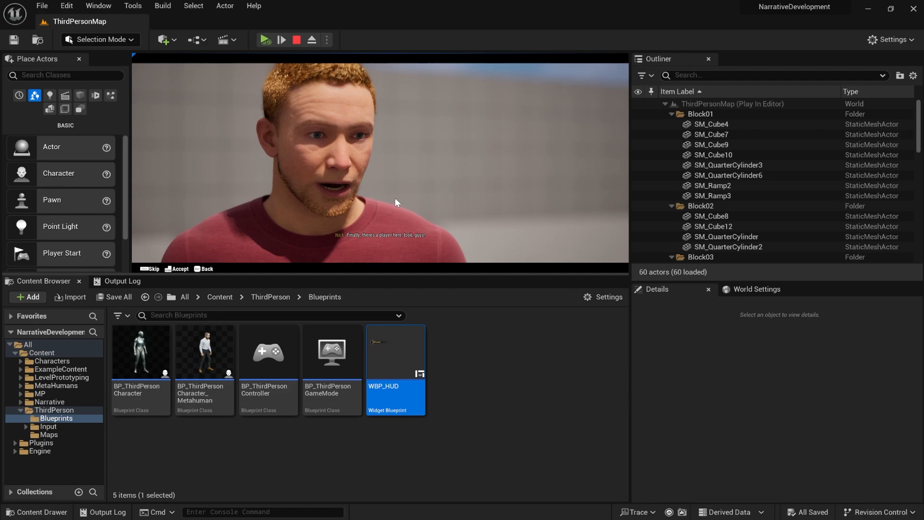
{"action": "mouse_move", "coordinate": [180, 268]}
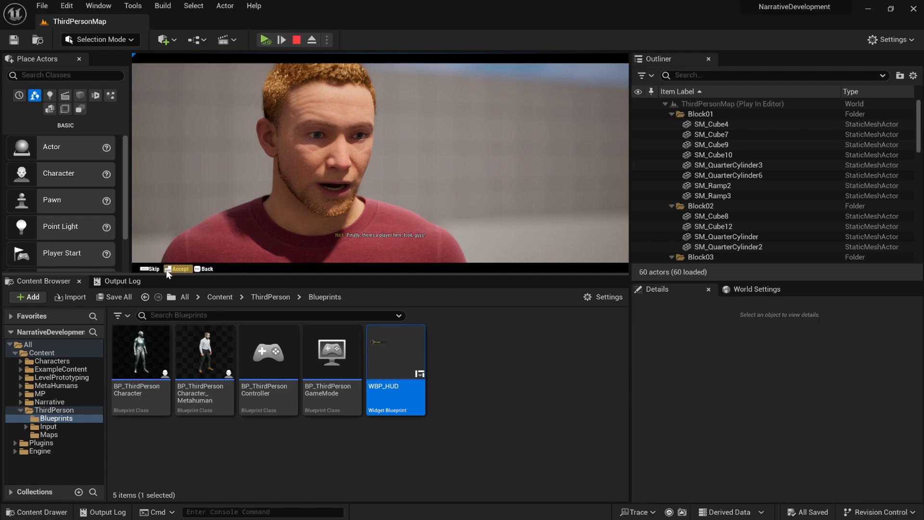
{"action": "mouse_move", "coordinate": [208, 272]}
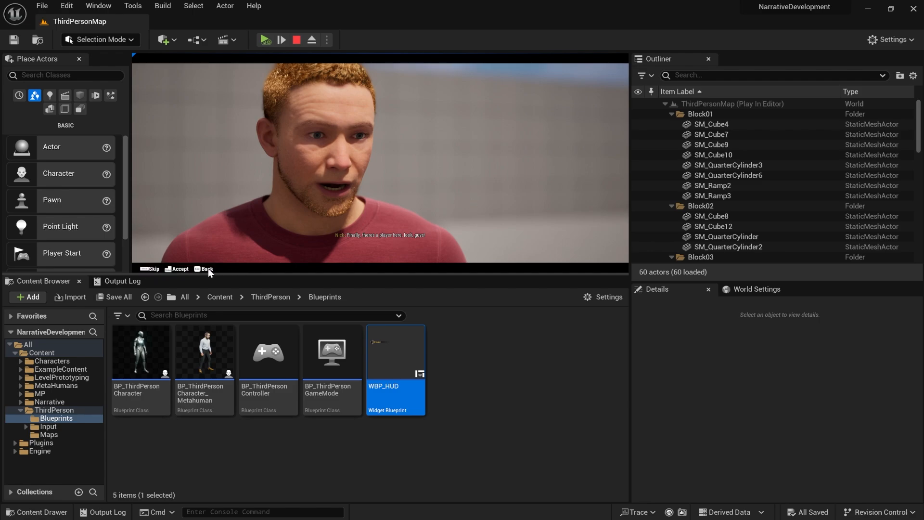
{"action": "mouse_move", "coordinate": [247, 72]}
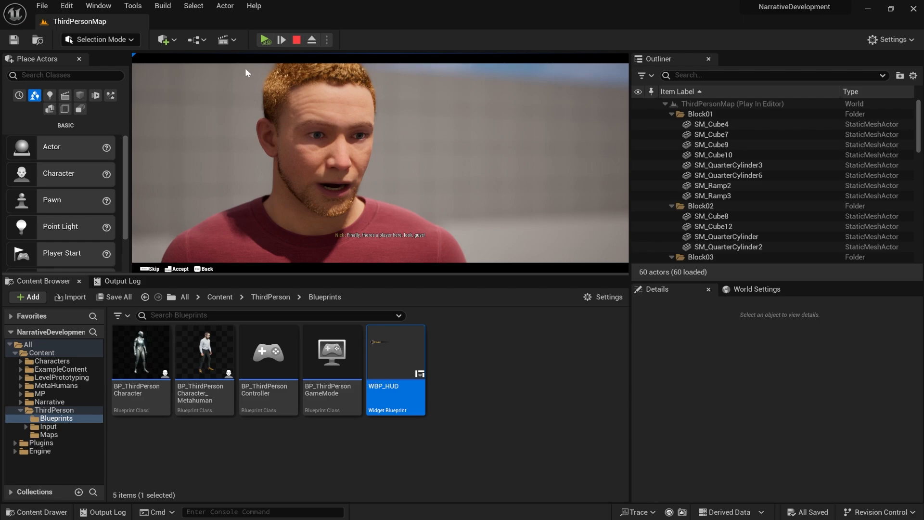
{"action": "left_click", "coordinate": [295, 39]}
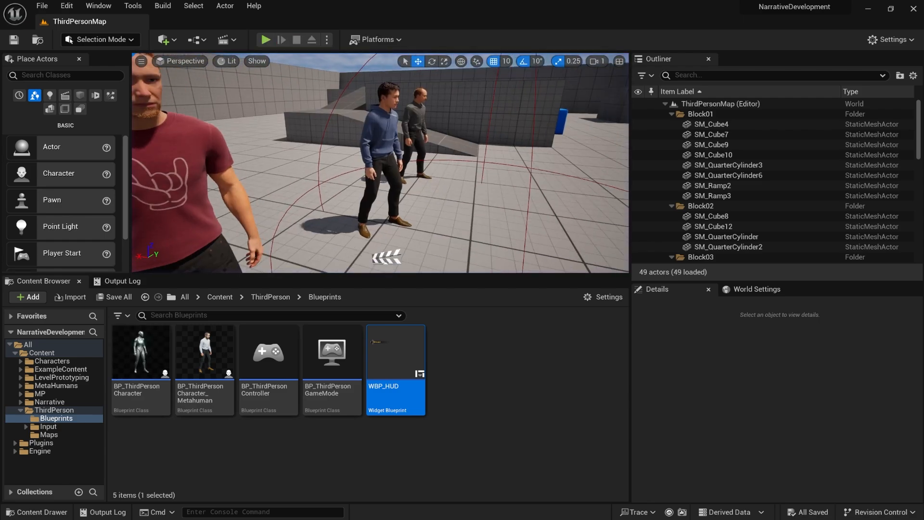